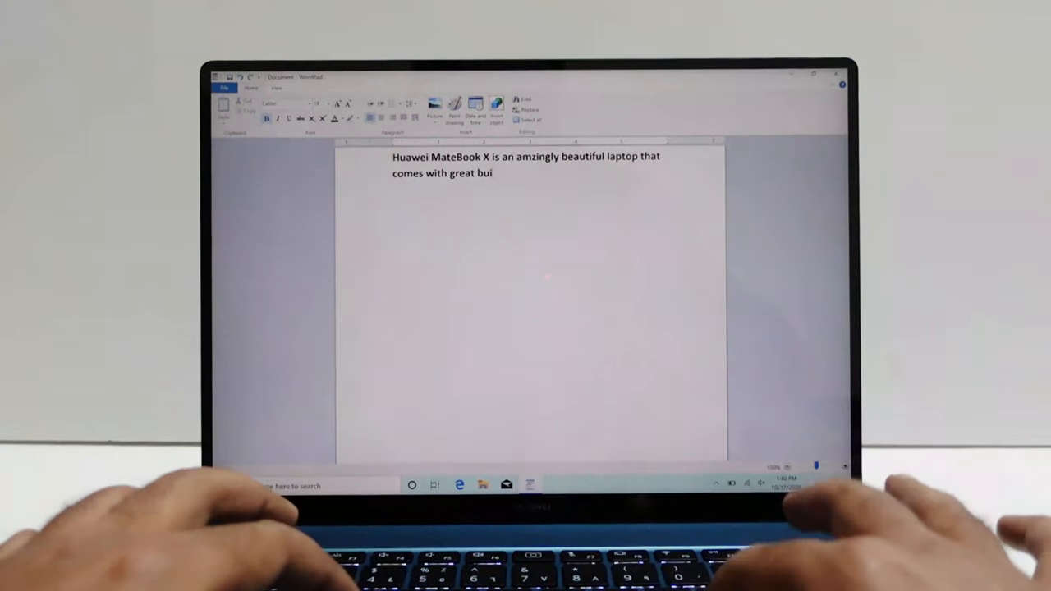
# Continue the sentence with 'build quality, premium design and moderate perform...'
pyautogui.write('ld quality')
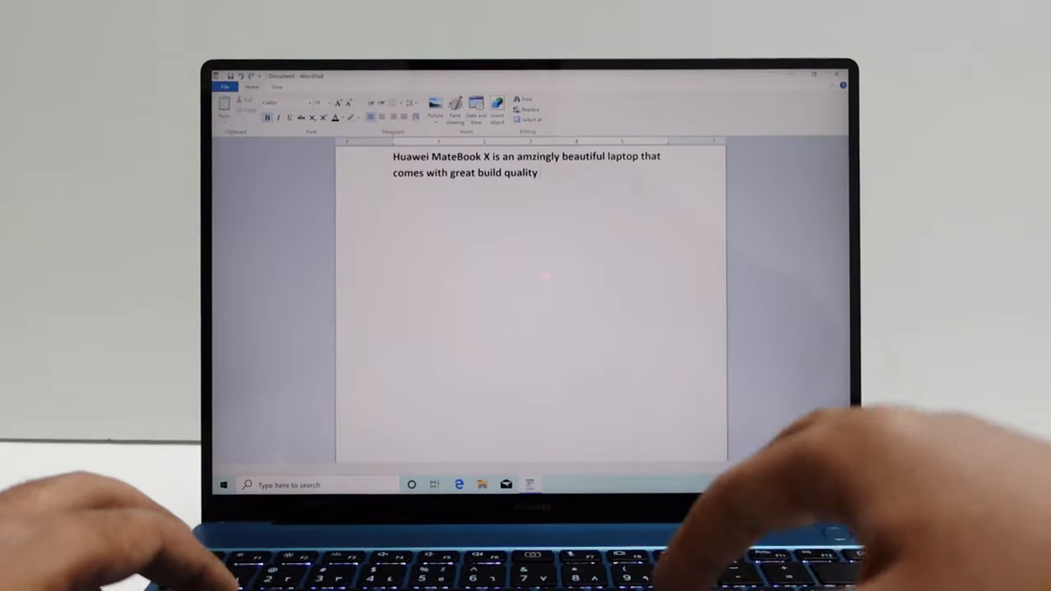
pyautogui.write(',')
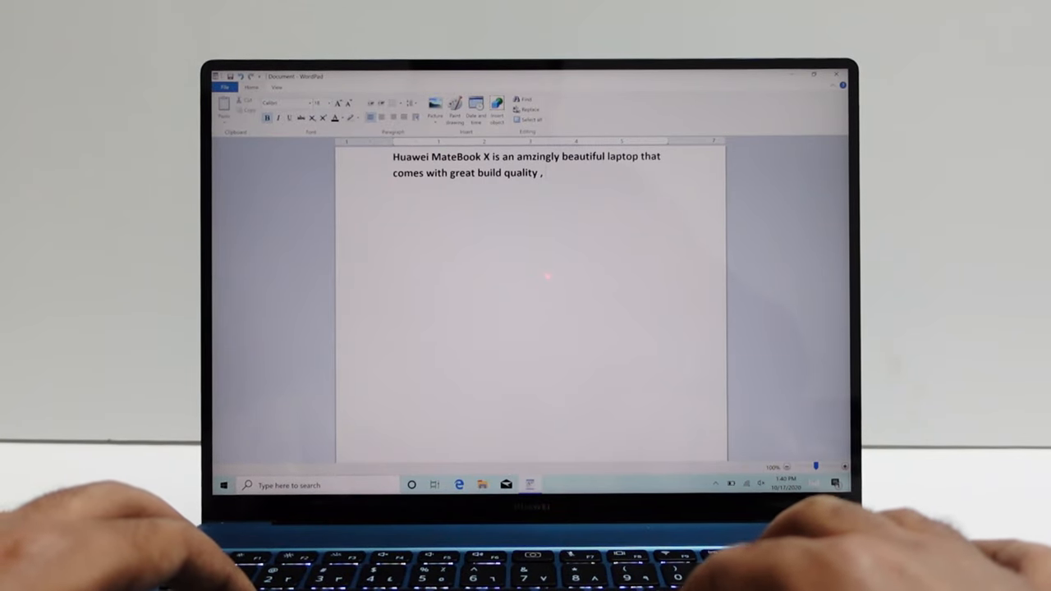
pyautogui.write('premium de')
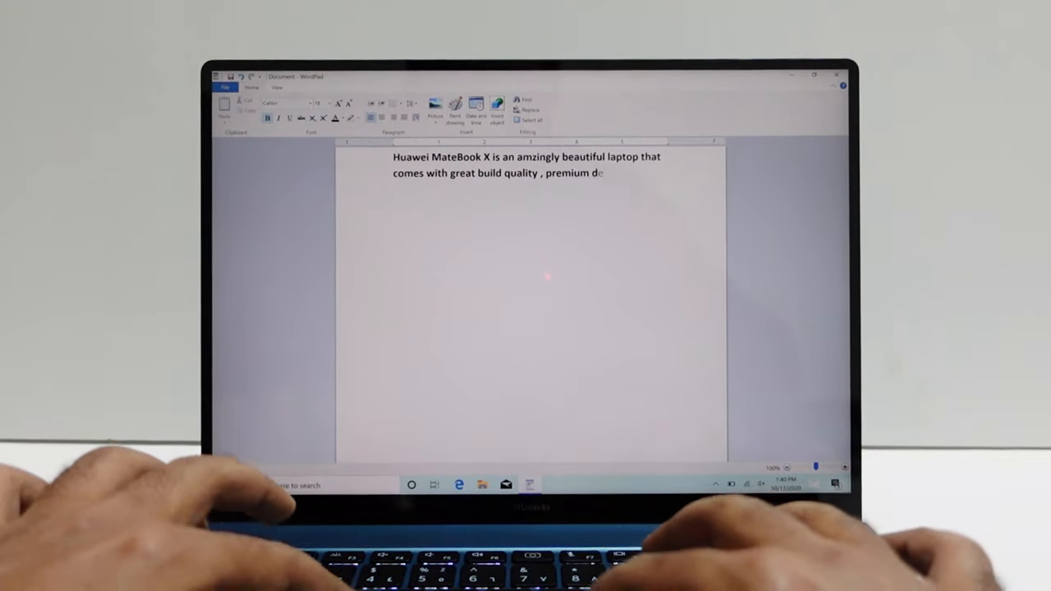
pyautogui.write('sign and mode')
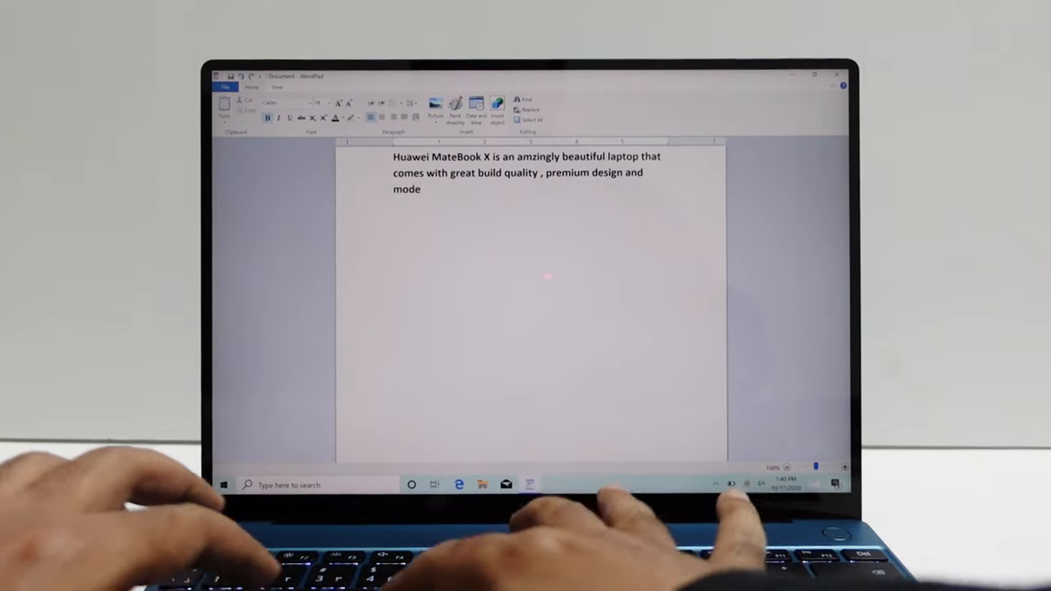
pyautogui.write('rate perform')
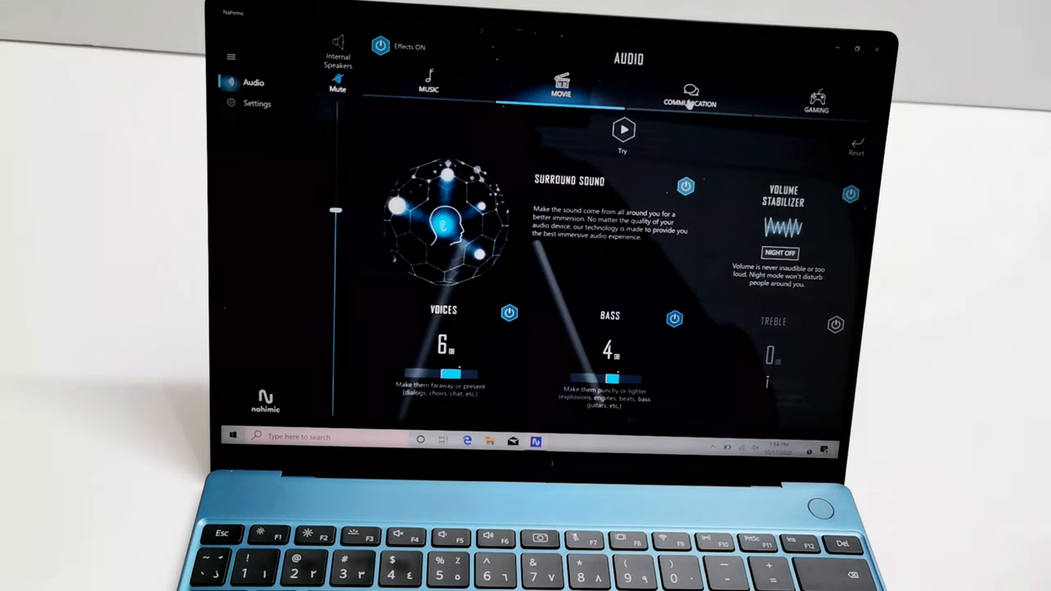
# Switch Nahimic to the Communication audio profile (voices 8, bass 2, treble 4 dB)
pyautogui.click(690, 94)
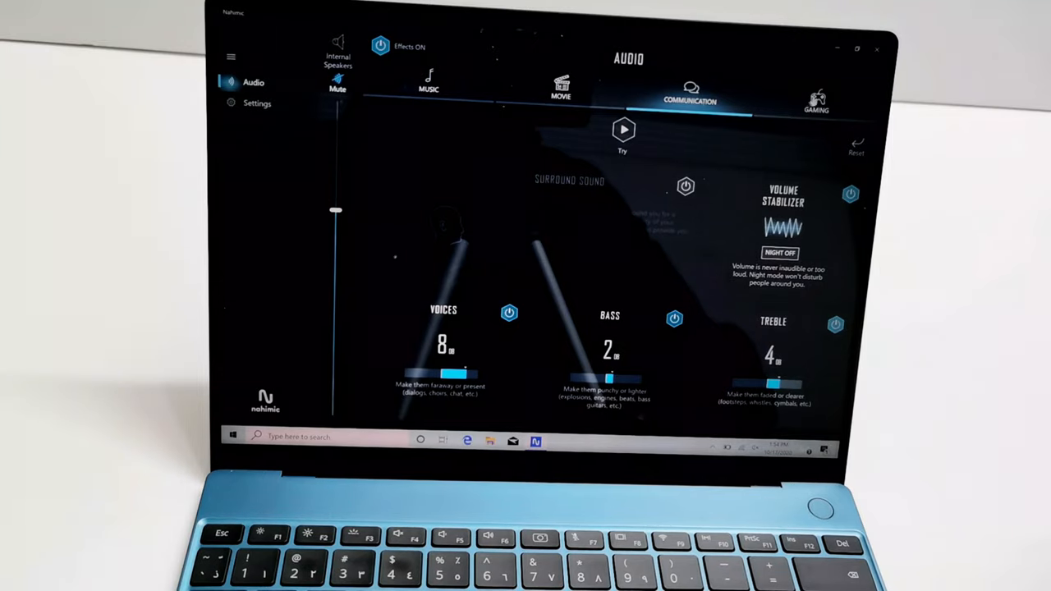